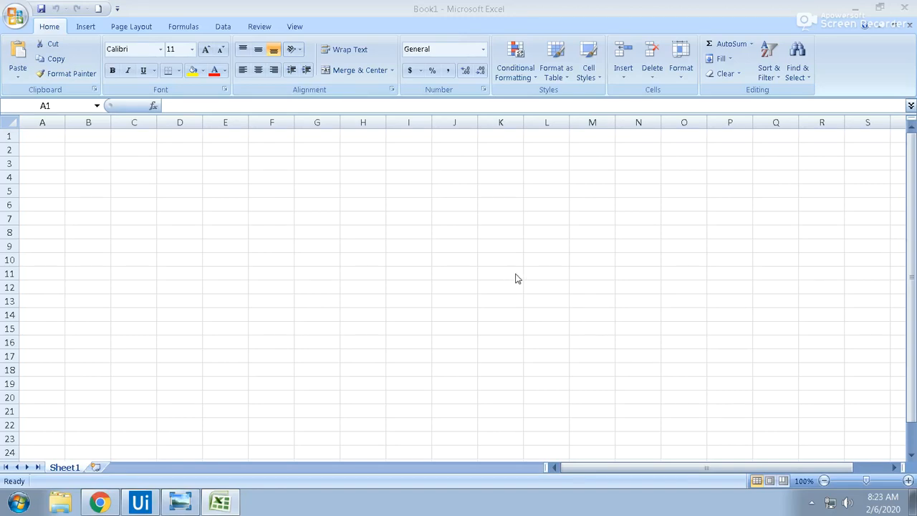
{"action": "mouse_move", "coordinate": [253, 142]}
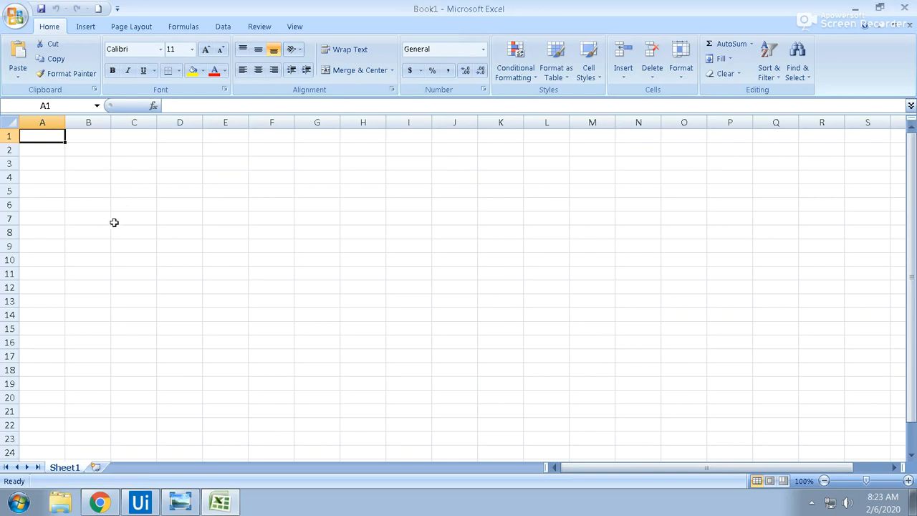
Step: Highlight cell B7, row 4, cell D6 and whole columns B and S to illustrate rows versus columns
{"action": "left_click", "coordinate": [89, 218]}
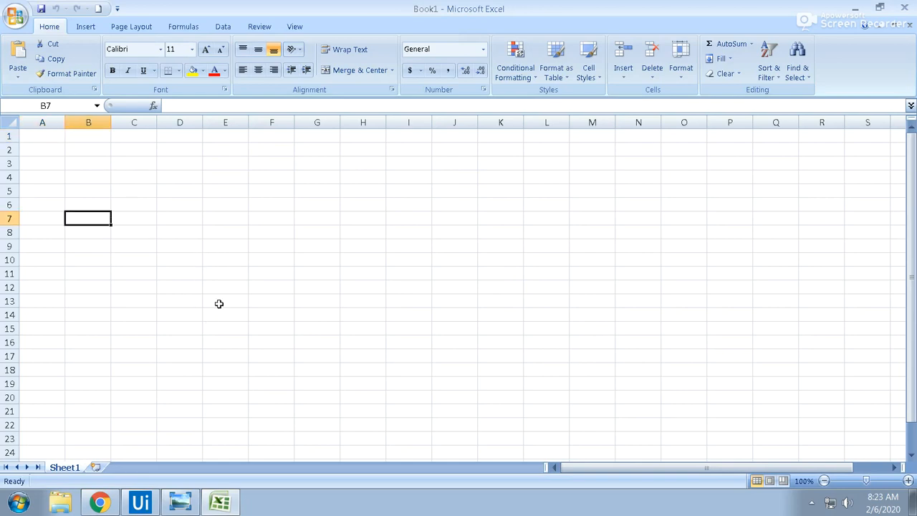
{"action": "left_click_drag", "start_coordinate": [42, 135], "coordinate": [731, 356]}
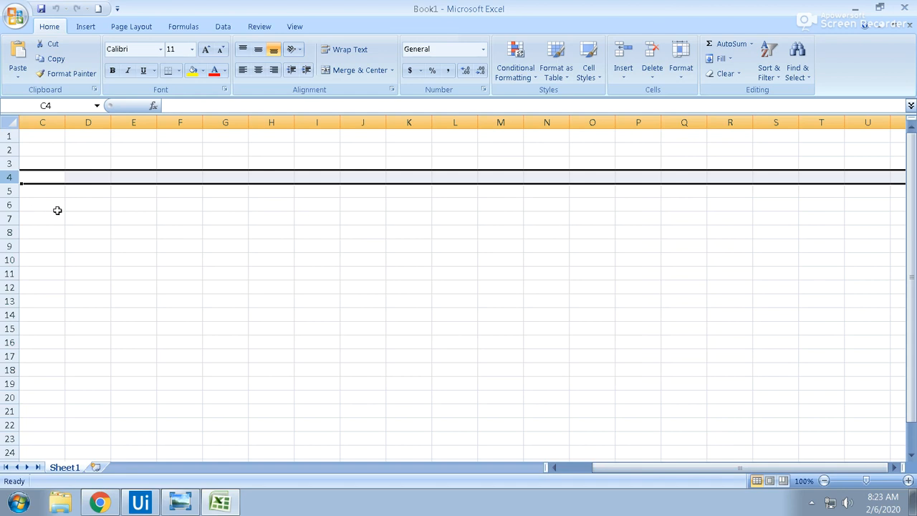
{"action": "mouse_move", "coordinate": [23, 261]}
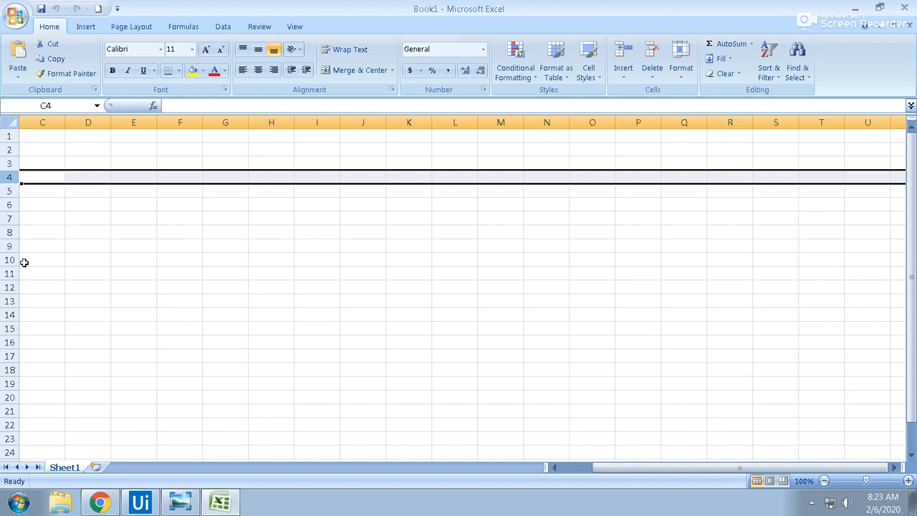
{"action": "mouse_move", "coordinate": [32, 261]}
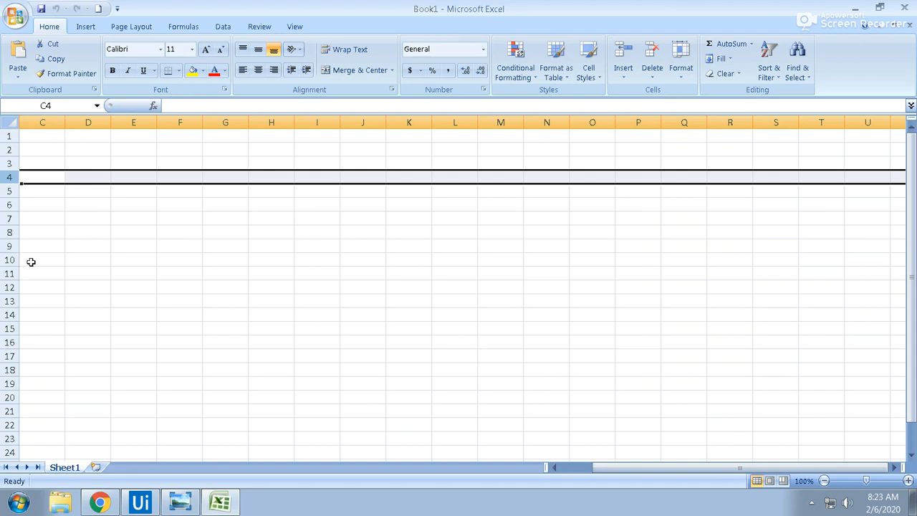
{"action": "left_click", "coordinate": [181, 205]}
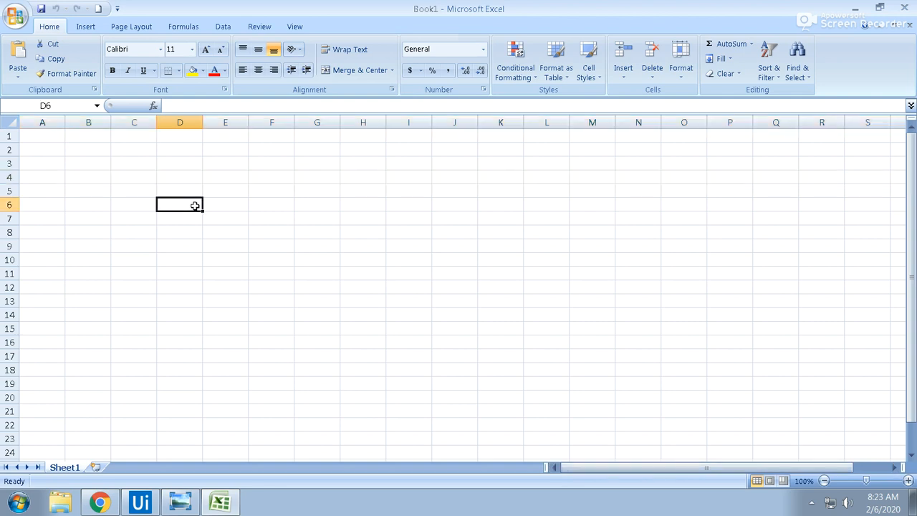
{"action": "left_click", "coordinate": [89, 122]}
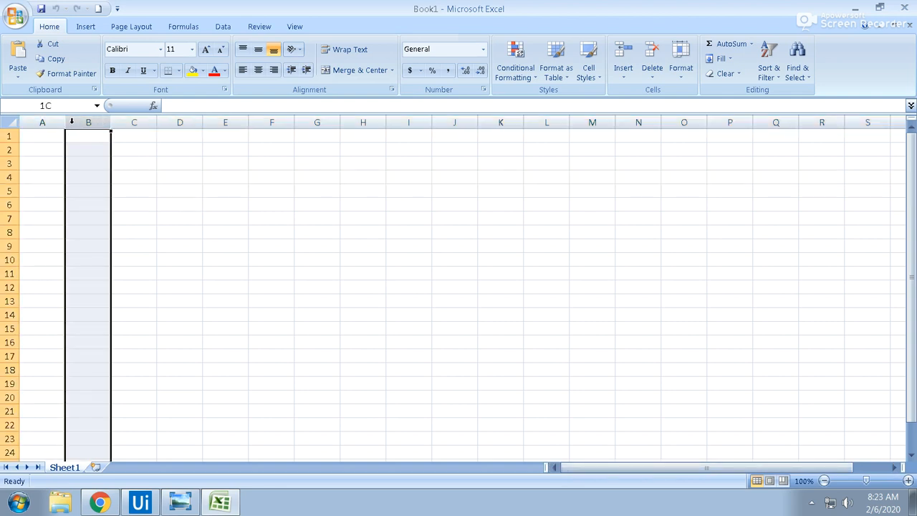
{"action": "left_click", "coordinate": [225, 122]}
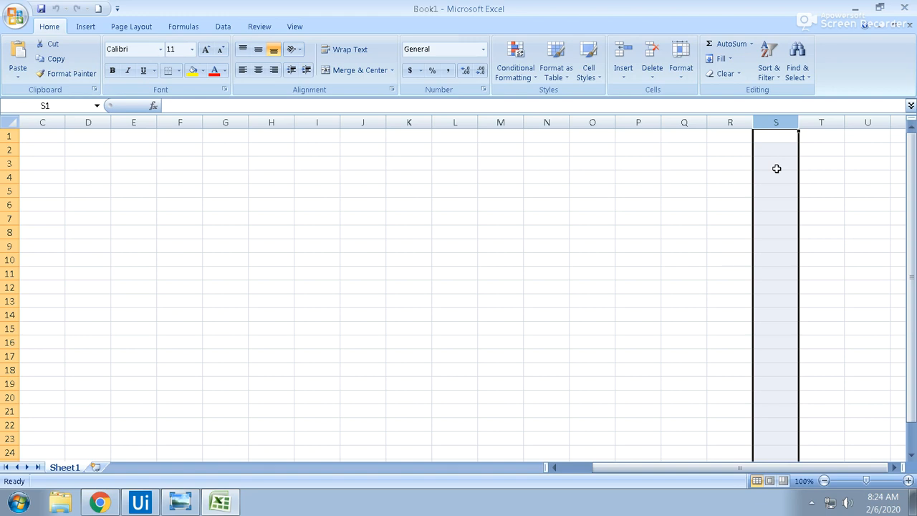
Step: Point out column Q, then two-letter columns AA and AD further right in the sheet
{"action": "left_click", "coordinate": [684, 136]}
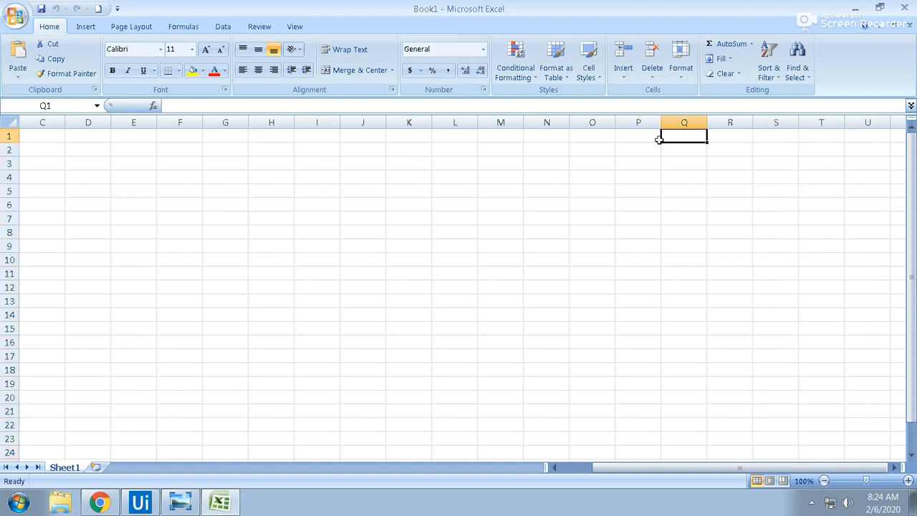
{"action": "scroll", "scroll_direction": "right", "scroll_amount": 3}
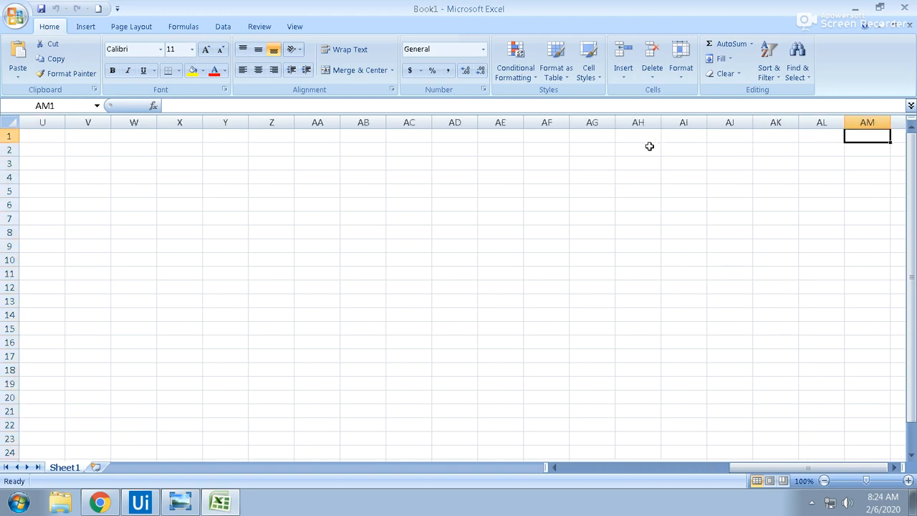
{"action": "left_click", "coordinate": [317, 122]}
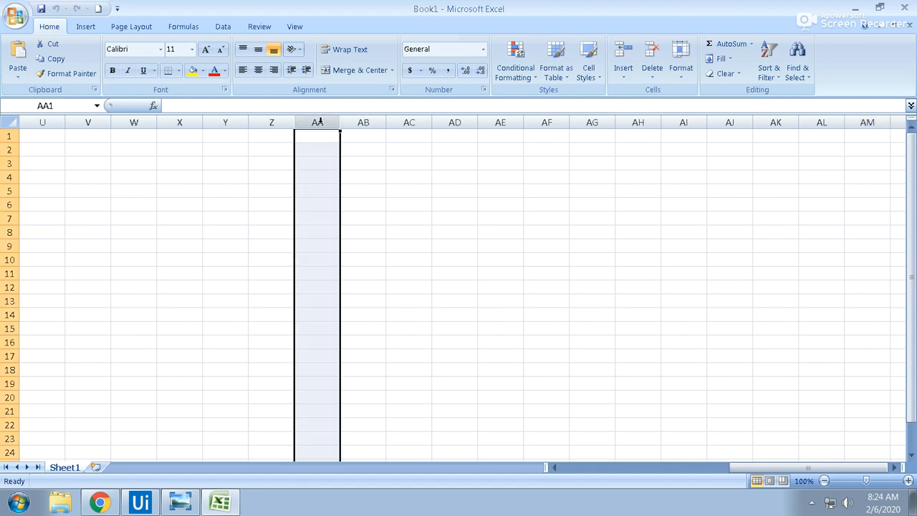
{"action": "left_click", "coordinate": [454, 136]}
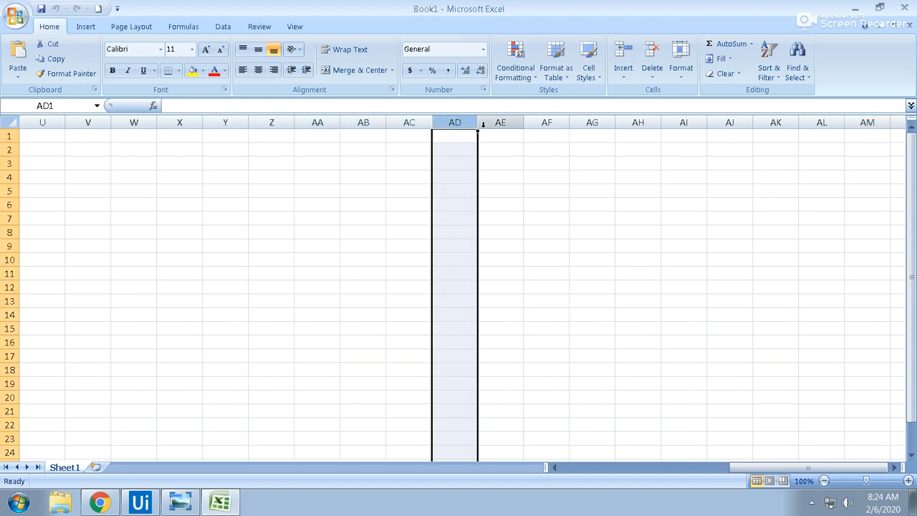
{"action": "left_click", "coordinate": [499, 134]}
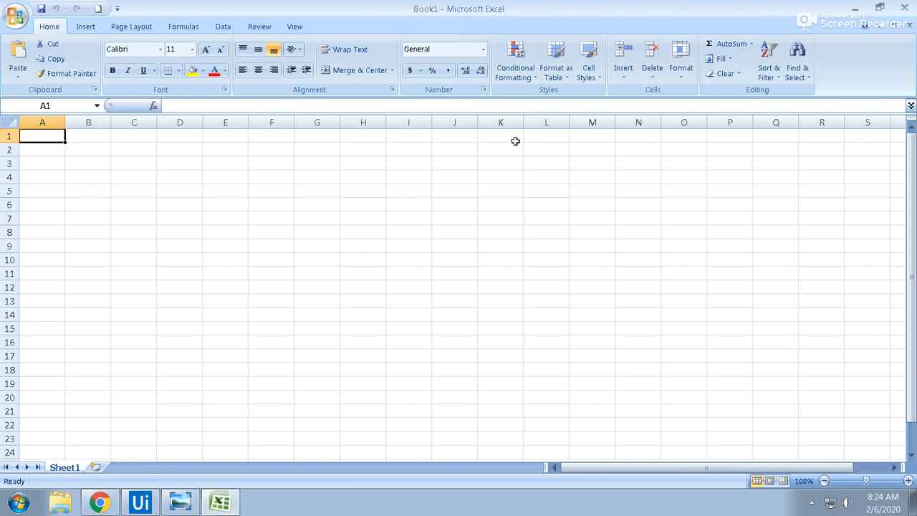
{"action": "mouse_move", "coordinate": [465, 136]}
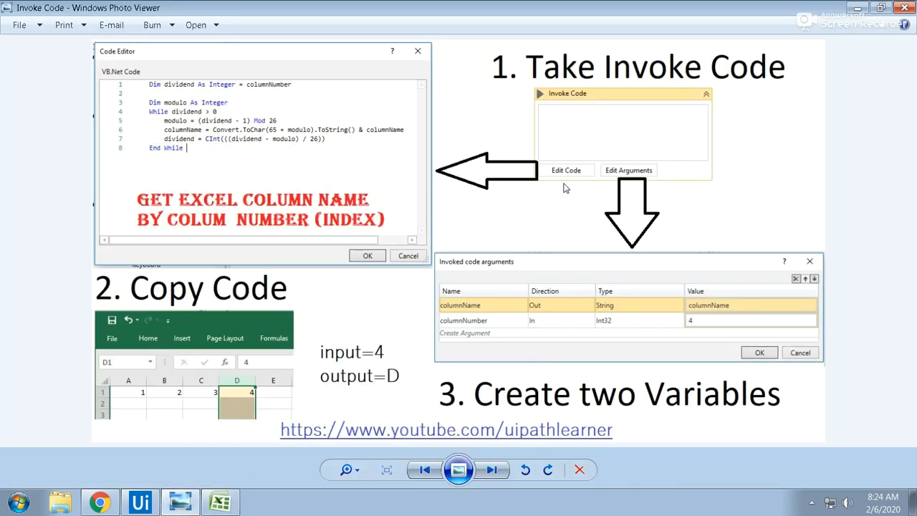
{"action": "mouse_move", "coordinate": [605, 79]}
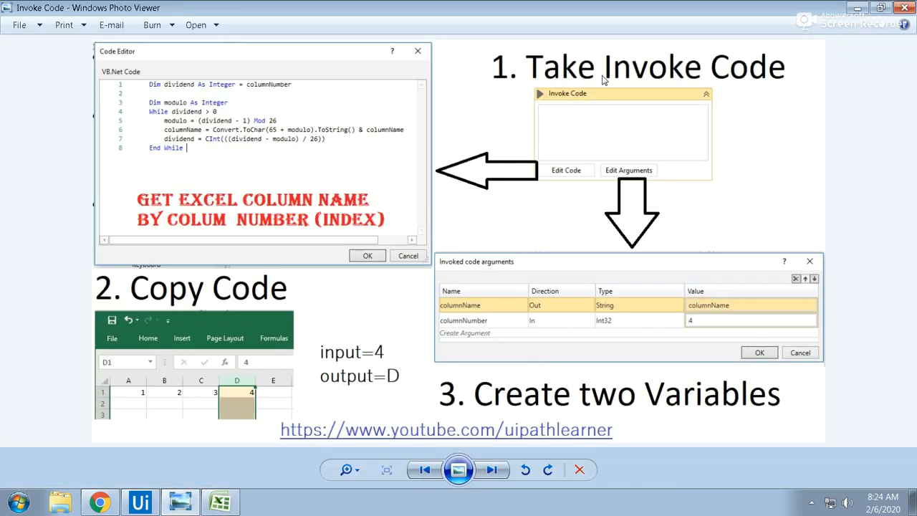
{"action": "mouse_move", "coordinate": [794, 92]}
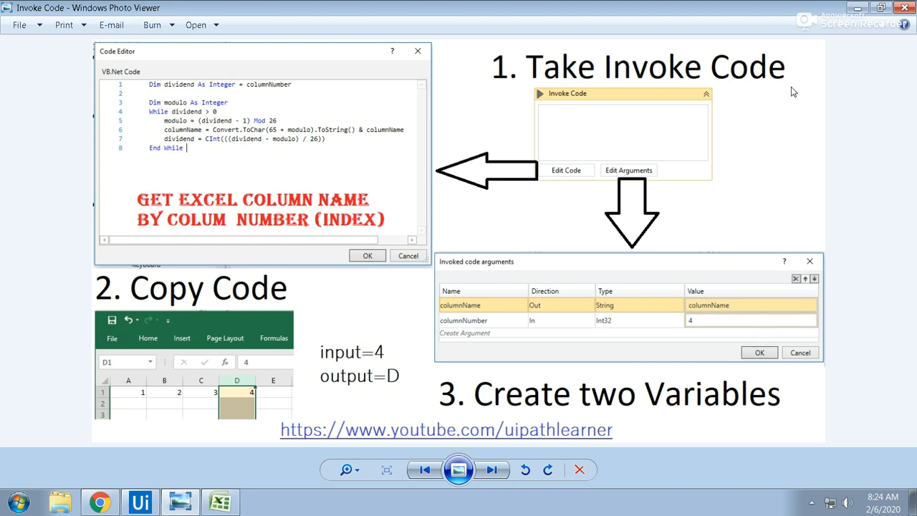
{"action": "mouse_move", "coordinate": [625, 181]}
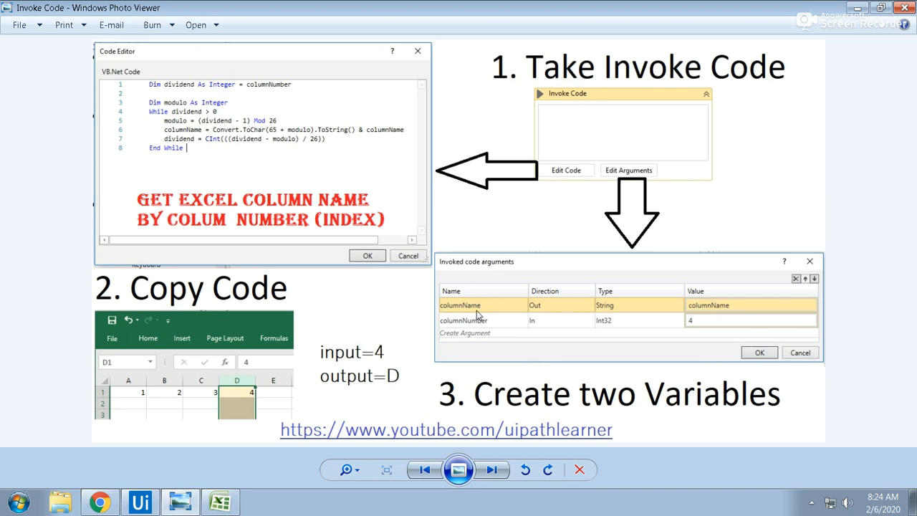
{"action": "mouse_move", "coordinate": [536, 313]}
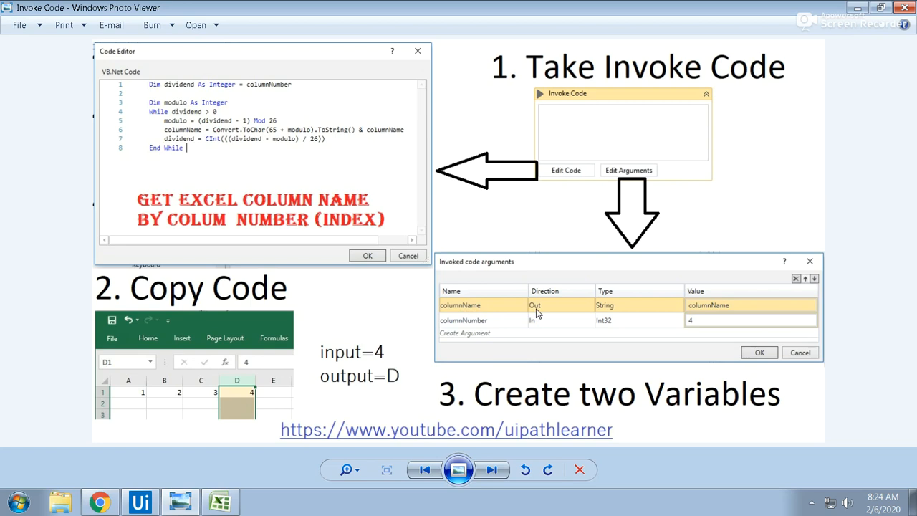
{"action": "mouse_move", "coordinate": [620, 314]}
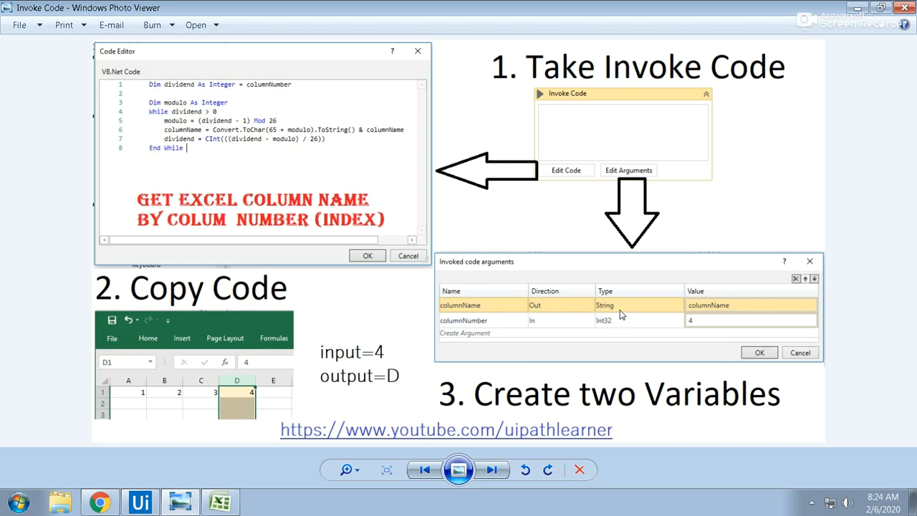
{"action": "mouse_move", "coordinate": [473, 321]}
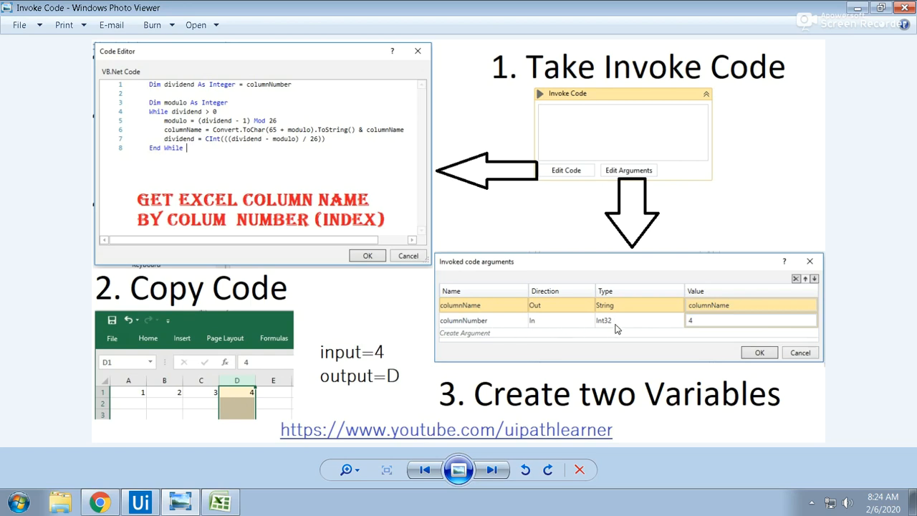
{"action": "mouse_move", "coordinate": [710, 331]}
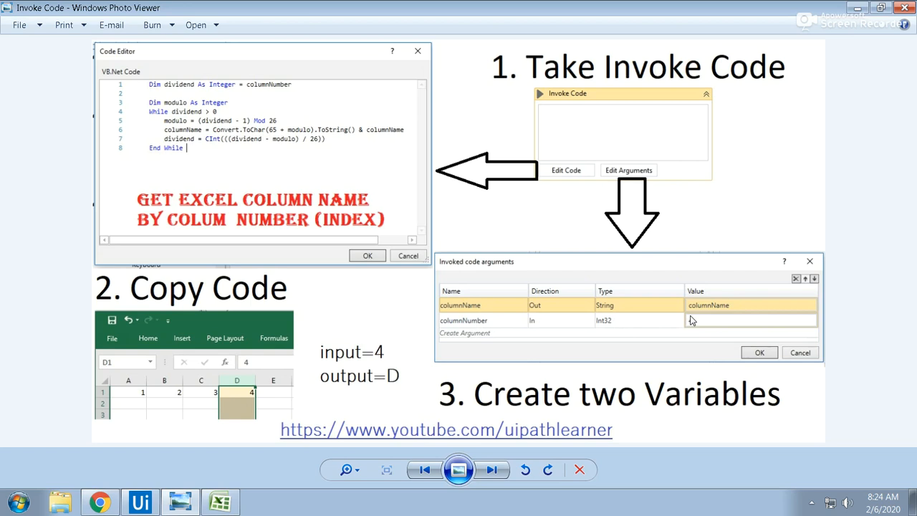
Step: Select columns D and G as column-number examples, then return to the Invoke Code slide
{"action": "type", "text": "4"}
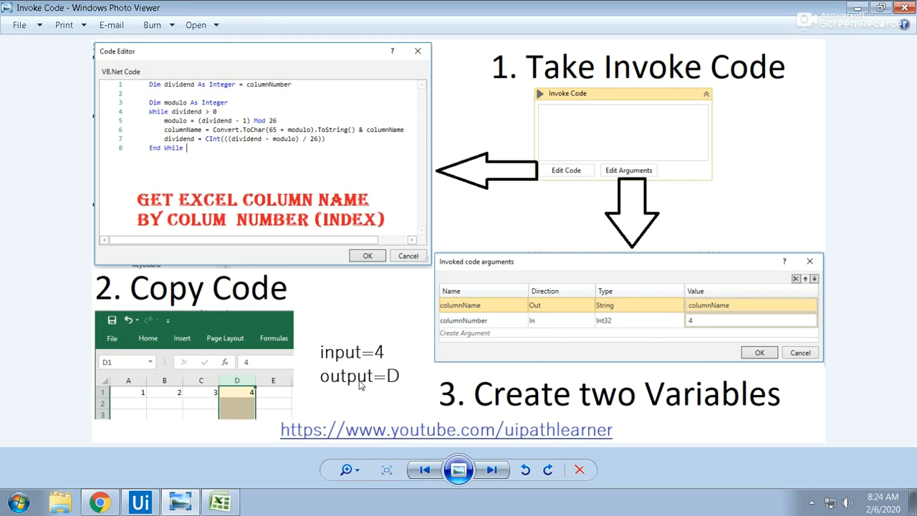
{"action": "mouse_move", "coordinate": [648, 250]}
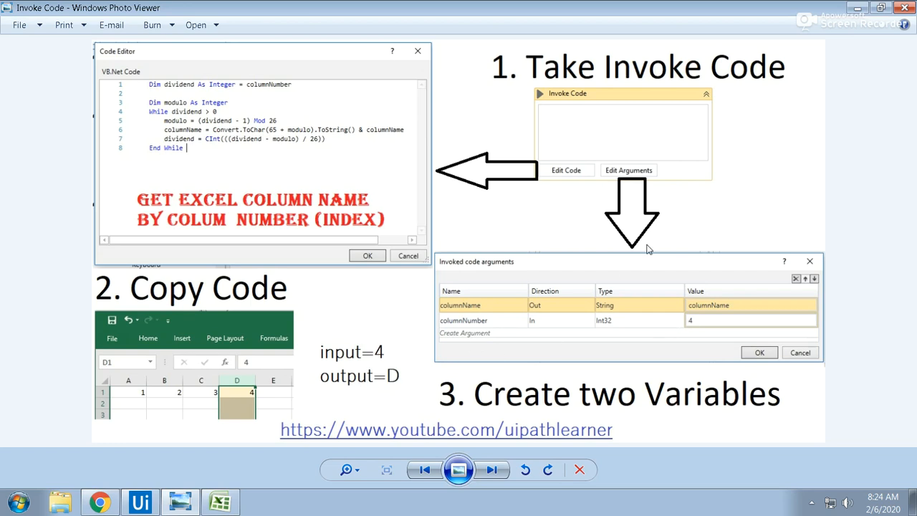
{"action": "mouse_move", "coordinate": [575, 174]}
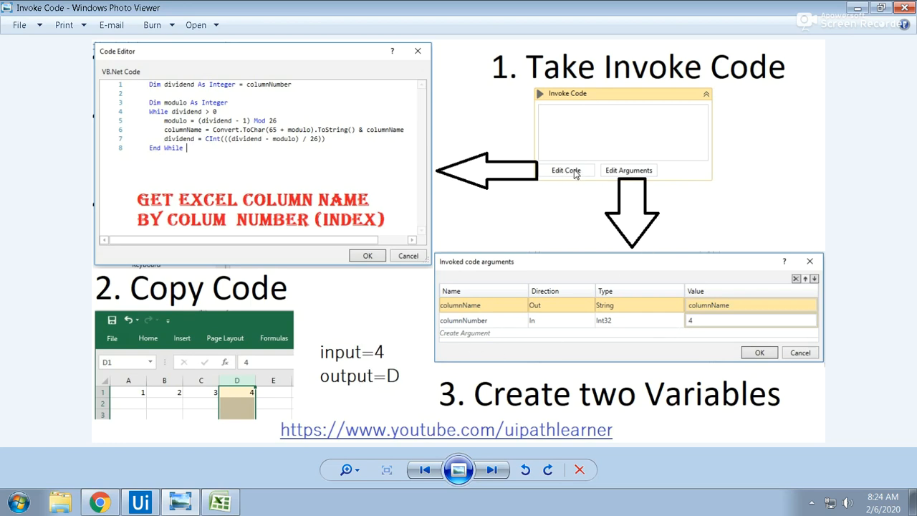
{"action": "mouse_move", "coordinate": [150, 93]}
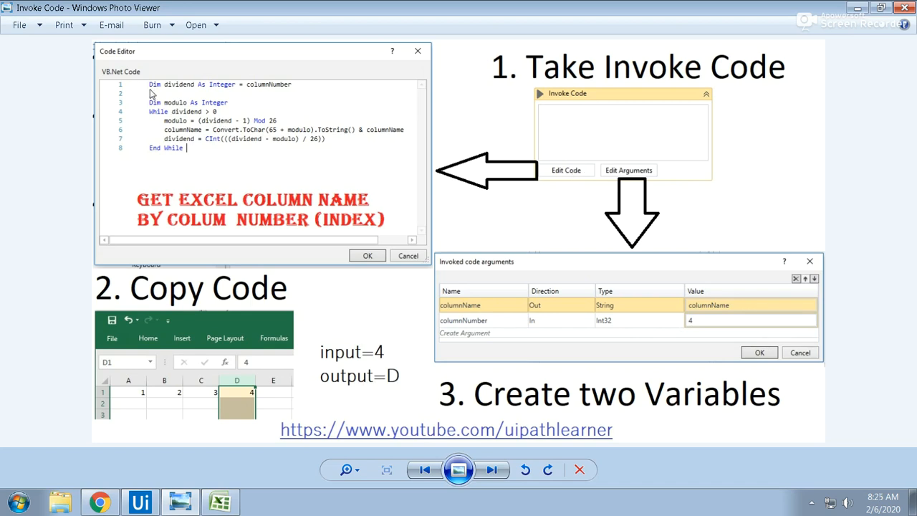
{"action": "mouse_move", "coordinate": [278, 84]}
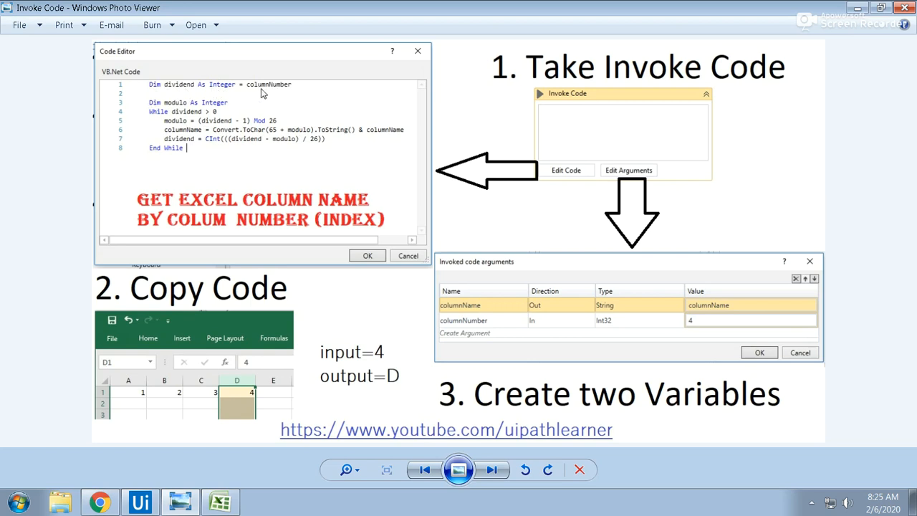
{"action": "mouse_move", "coordinate": [241, 175]}
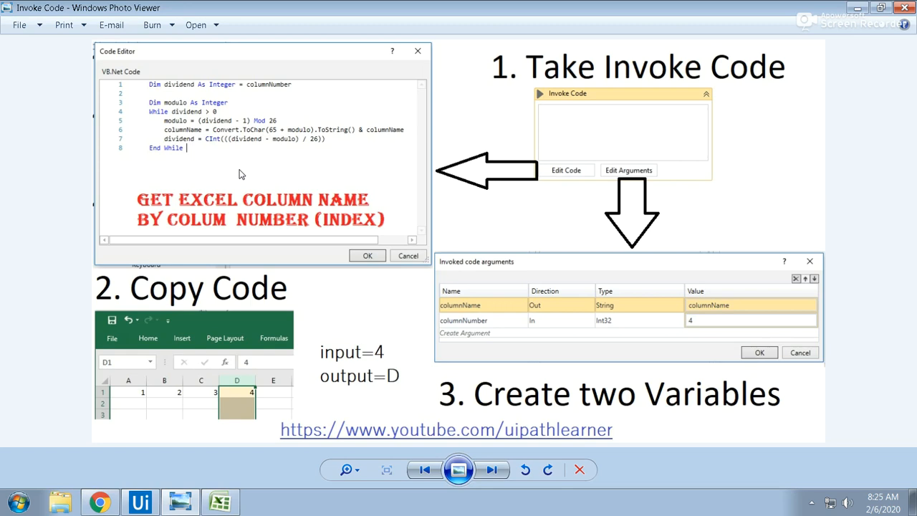
{"action": "mouse_move", "coordinate": [298, 95]}
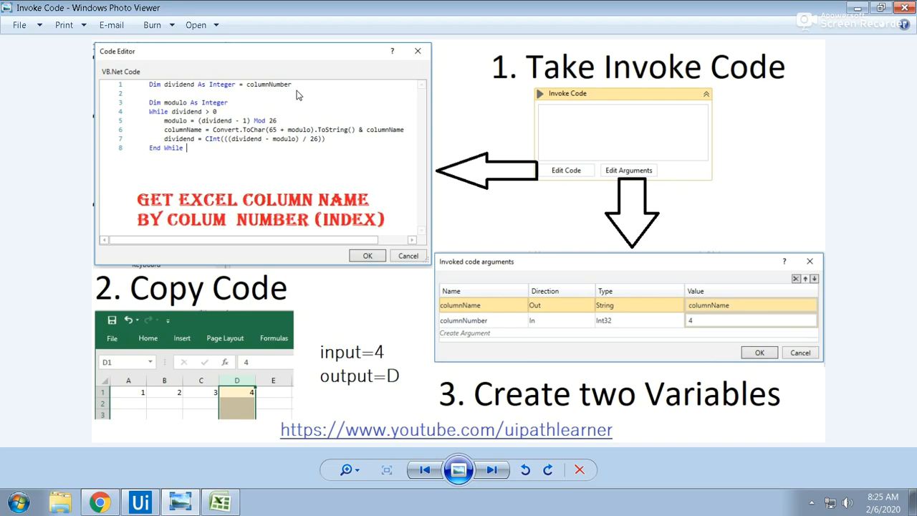
{"action": "mouse_move", "coordinate": [207, 155]}
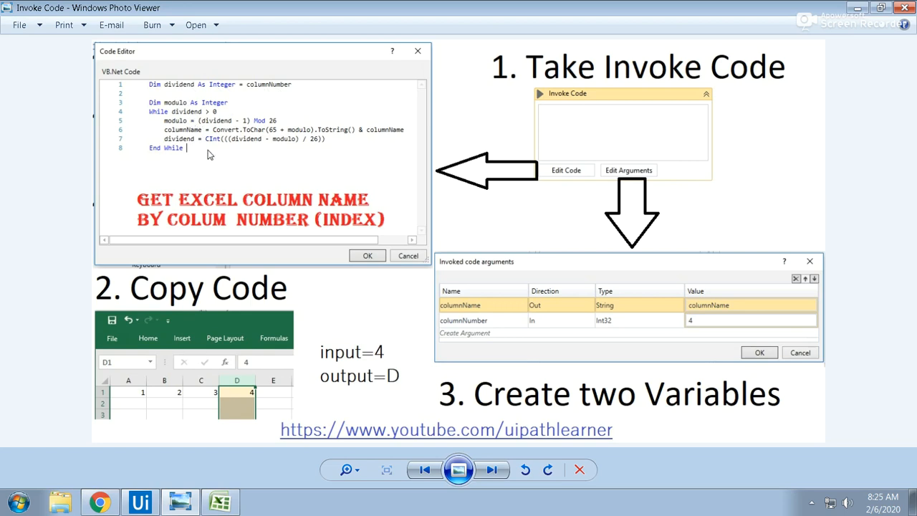
{"action": "mouse_move", "coordinate": [279, 129]}
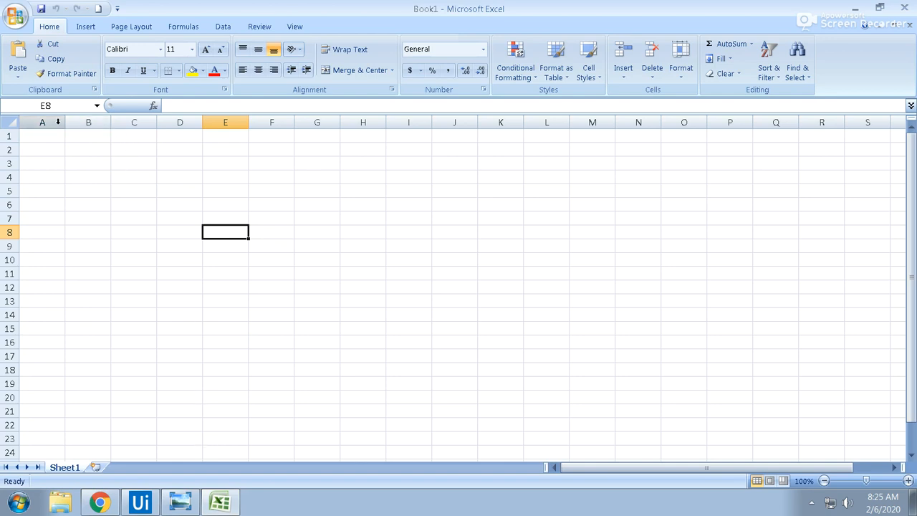
{"action": "left_click", "coordinate": [181, 122]}
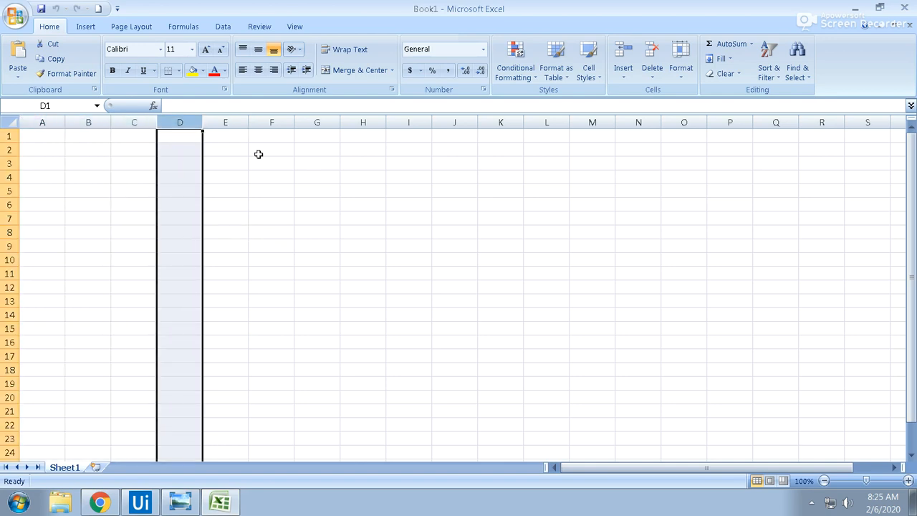
{"action": "left_click", "coordinate": [317, 164]}
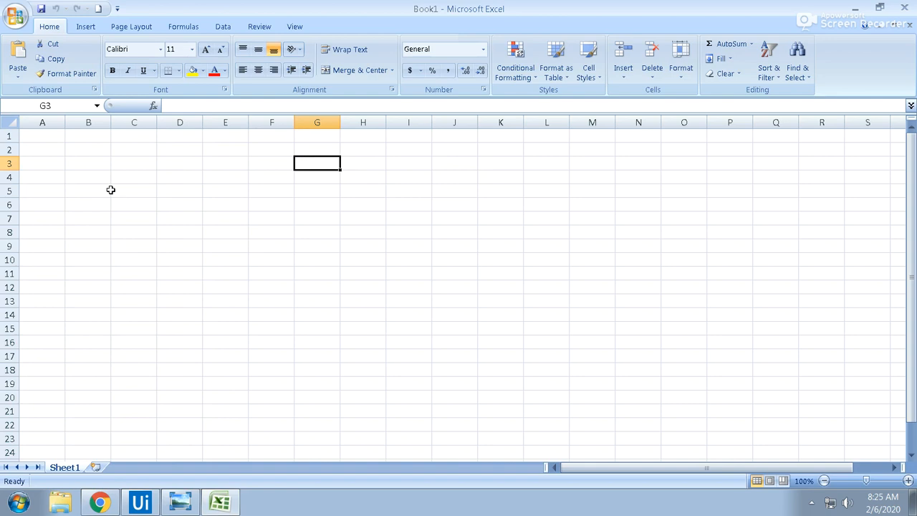
{"action": "left_click", "coordinate": [316, 121]}
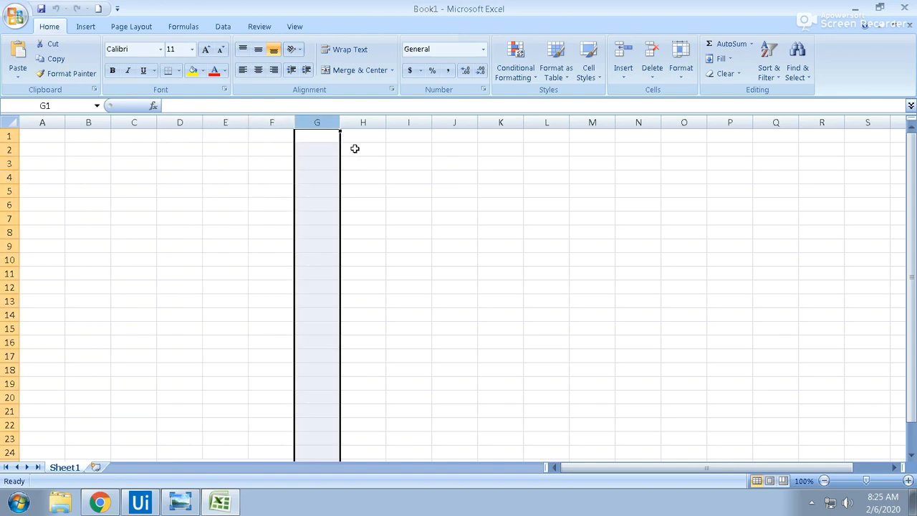
{"action": "left_click", "coordinate": [362, 122]}
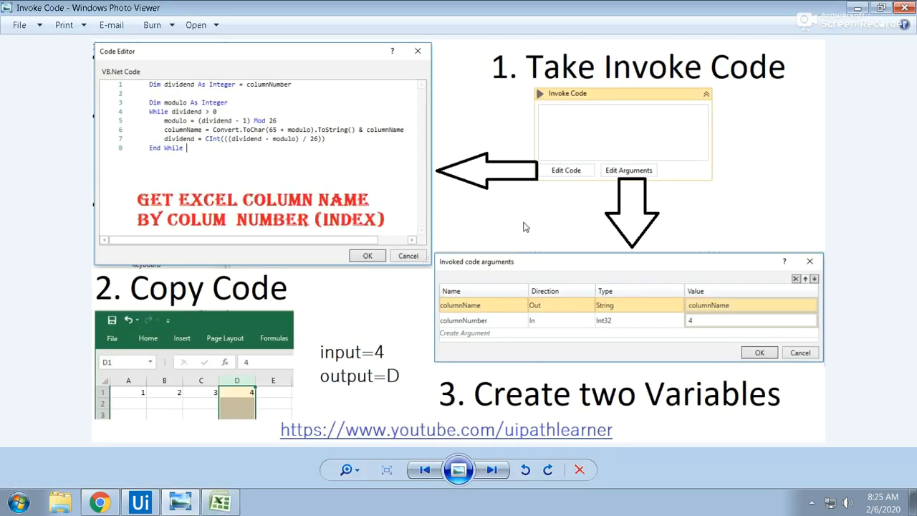
{"action": "mouse_move", "coordinate": [430, 204]}
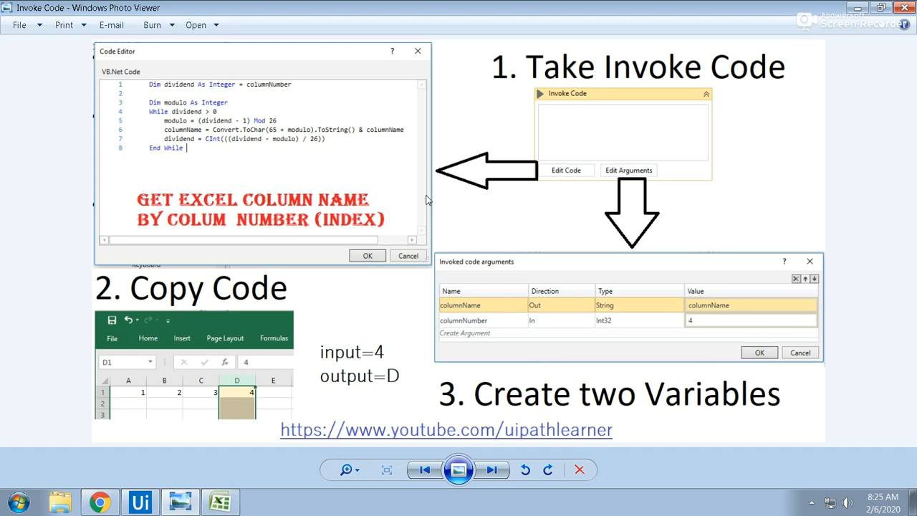
{"action": "mouse_move", "coordinate": [430, 286]}
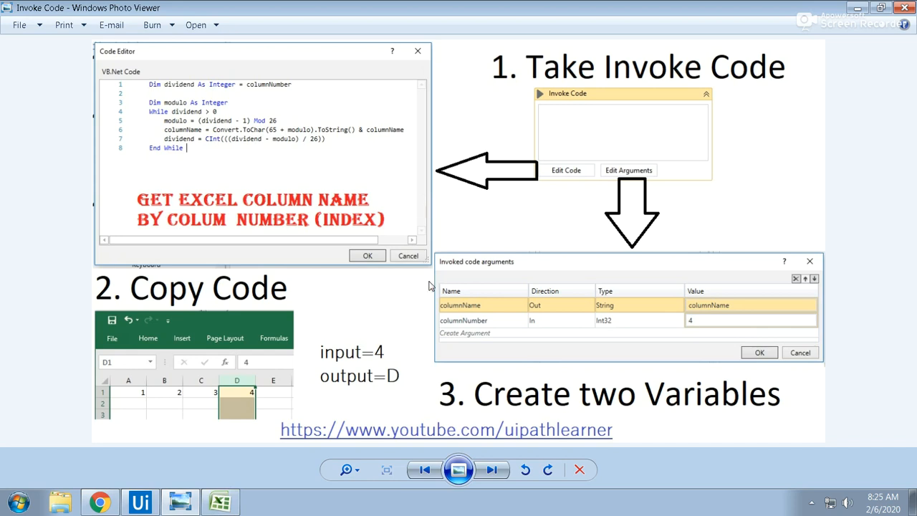
{"action": "mouse_move", "coordinate": [803, 352]}
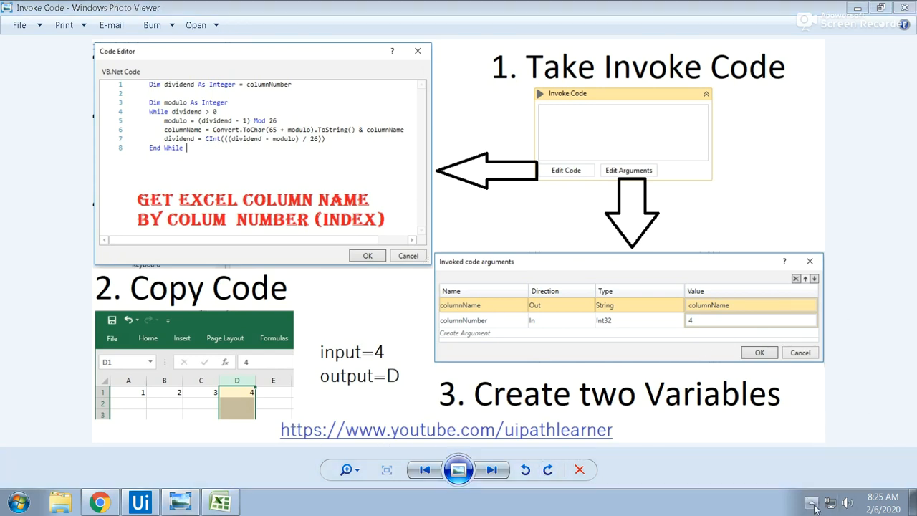
Step: Bring up the screen recorder's tray menu to stop recording
{"action": "left_click", "coordinate": [811, 504]}
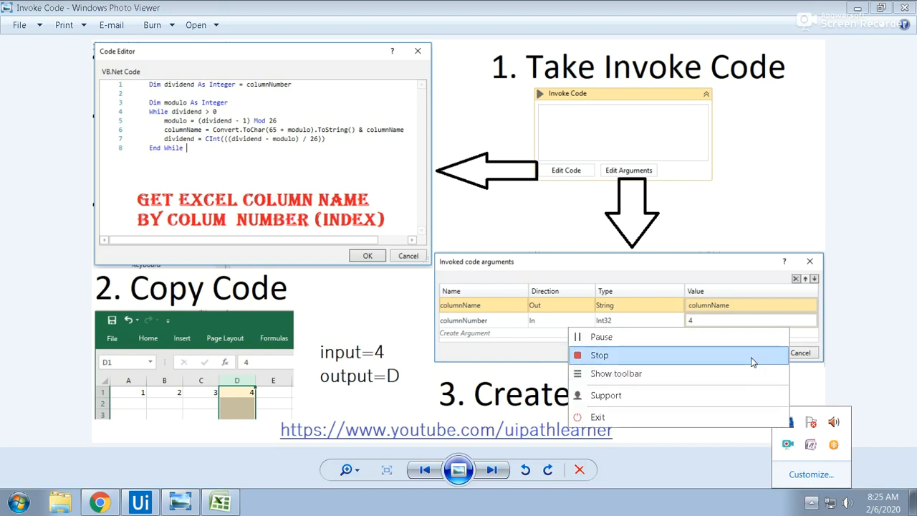